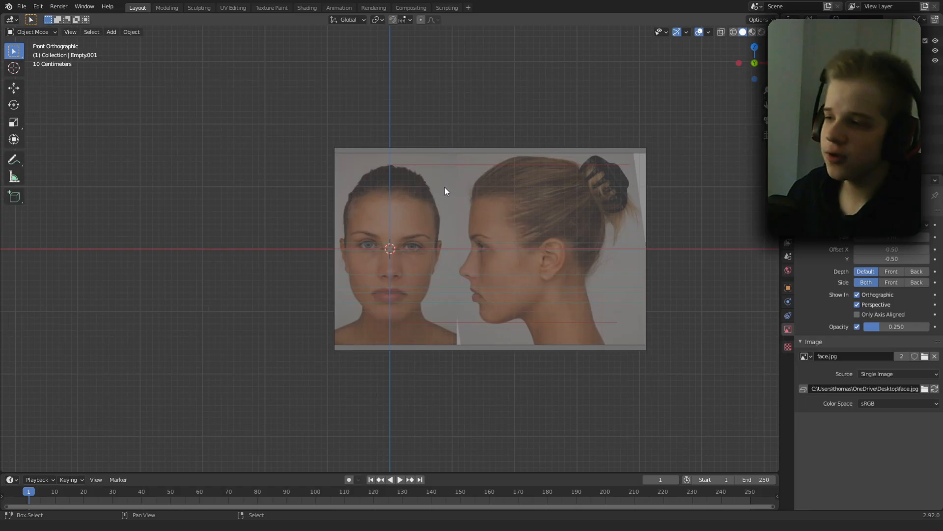
- Add a cube mesh to the scene in front of the face reference images
left_click(111, 32)
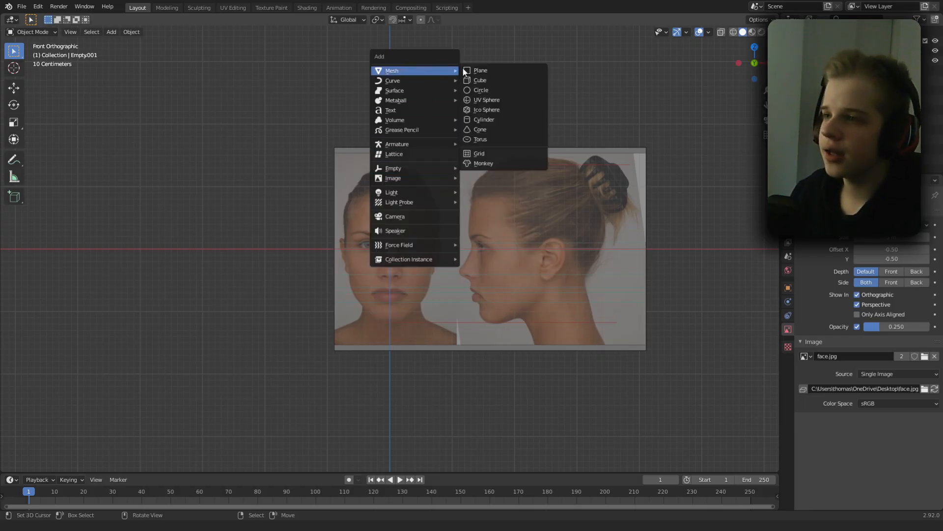
left_click(479, 79)
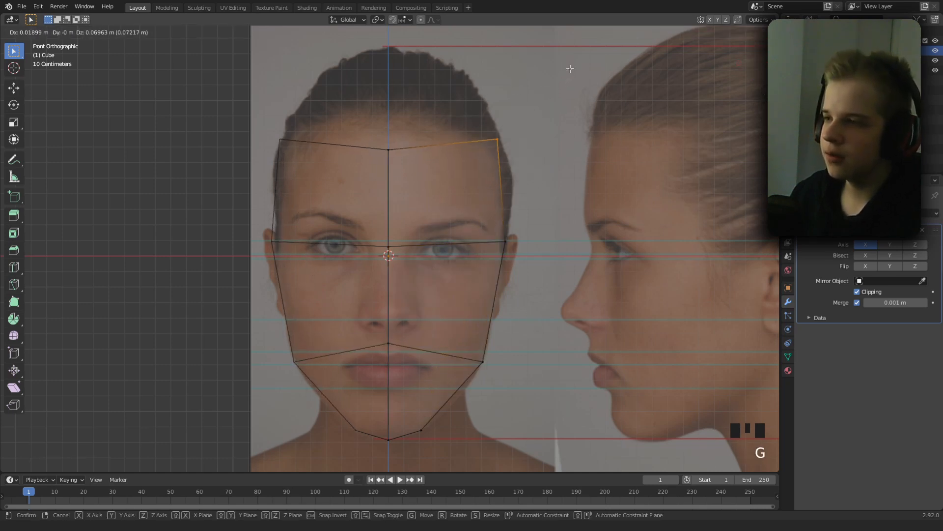
- Zoom the front view while tracing the mirrored cube into a crown-to-chin face outline
scroll("down", 3)
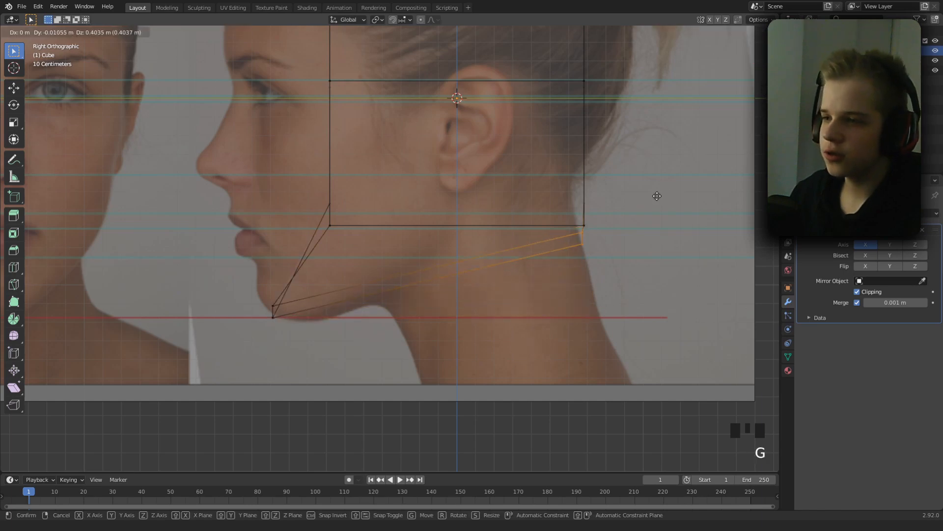
- Pull the chin and neck vertices along the side profile and add a vertical edge loop through it
left_click_drag(658, 195, 507, 271)
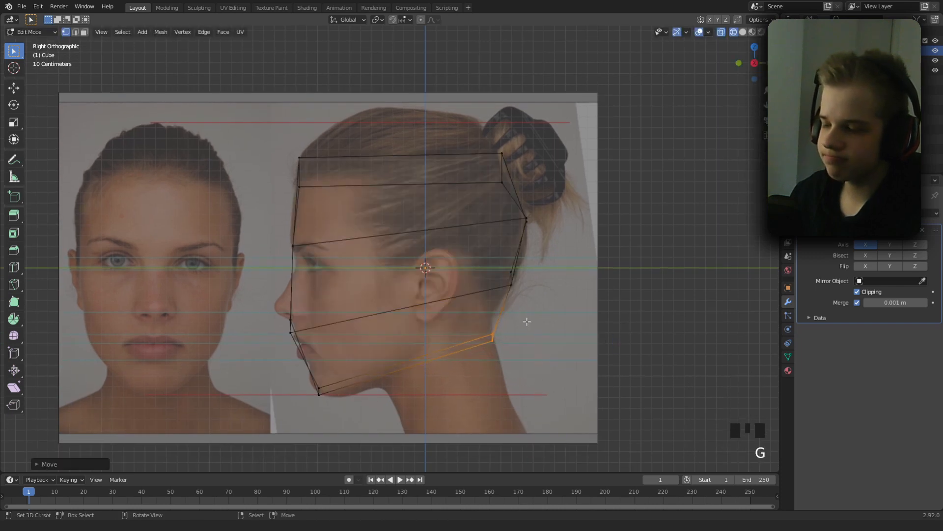
left_click(397, 185)
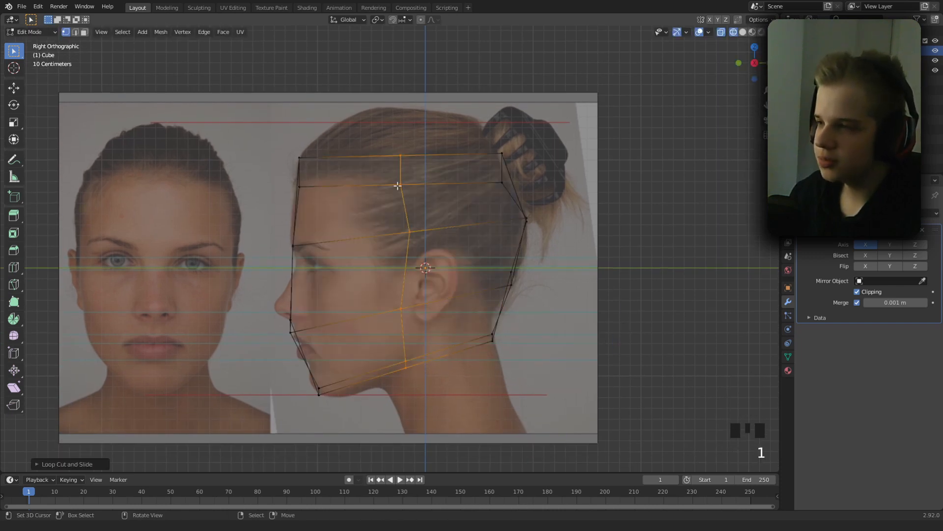
key("g")
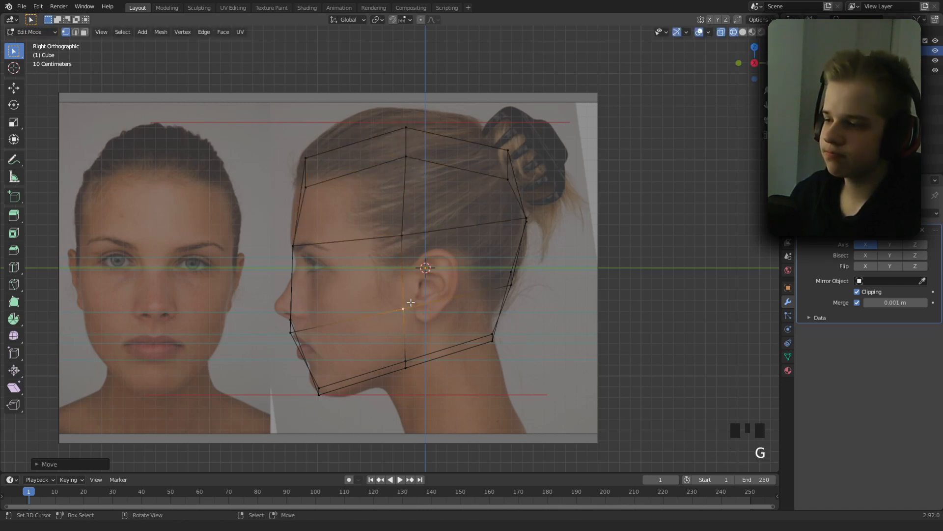
scroll("down", 3)
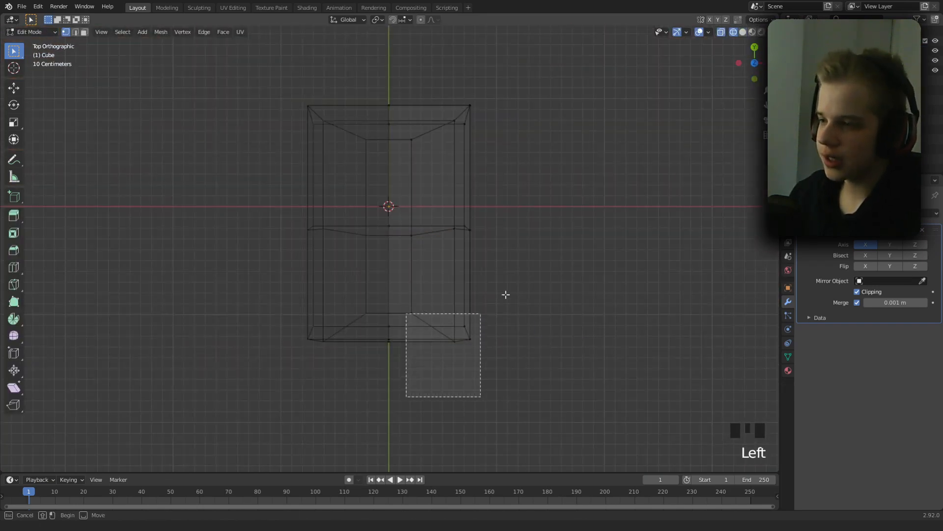
- Move individual vertices, checking front view, to round the head into a skull shape
key("g")
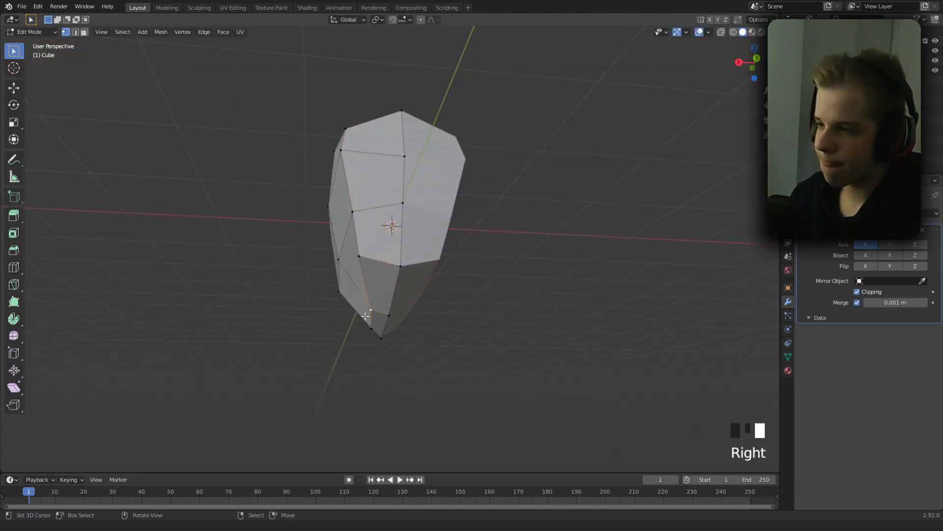
key("g")
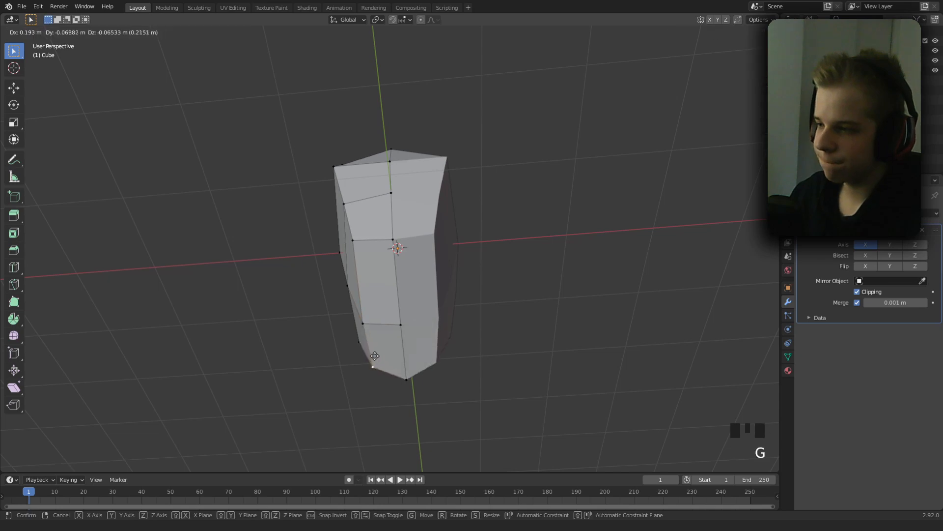
key("NUMPAD_1")
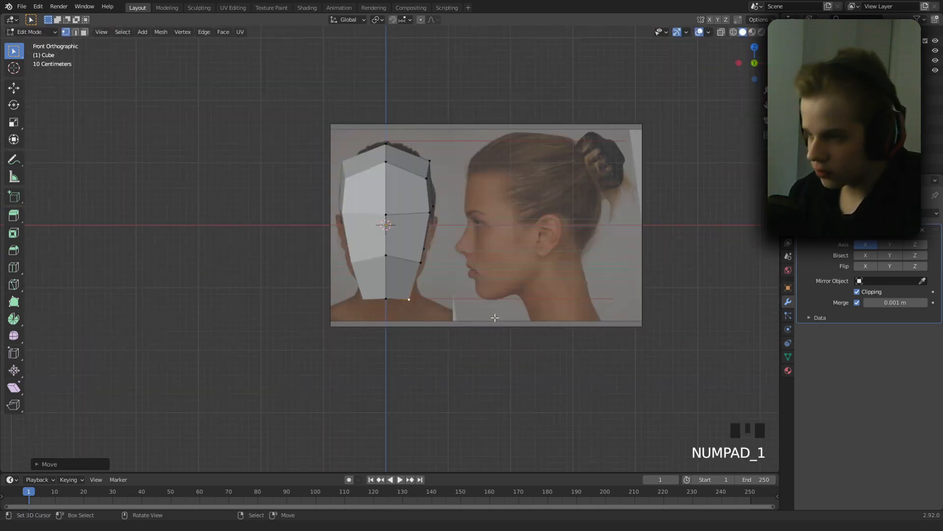
key("g")
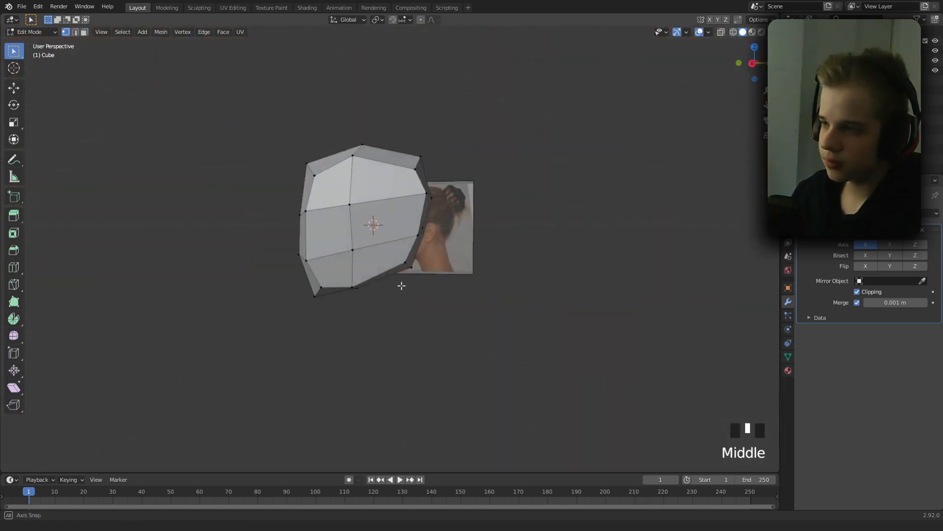
key("g")
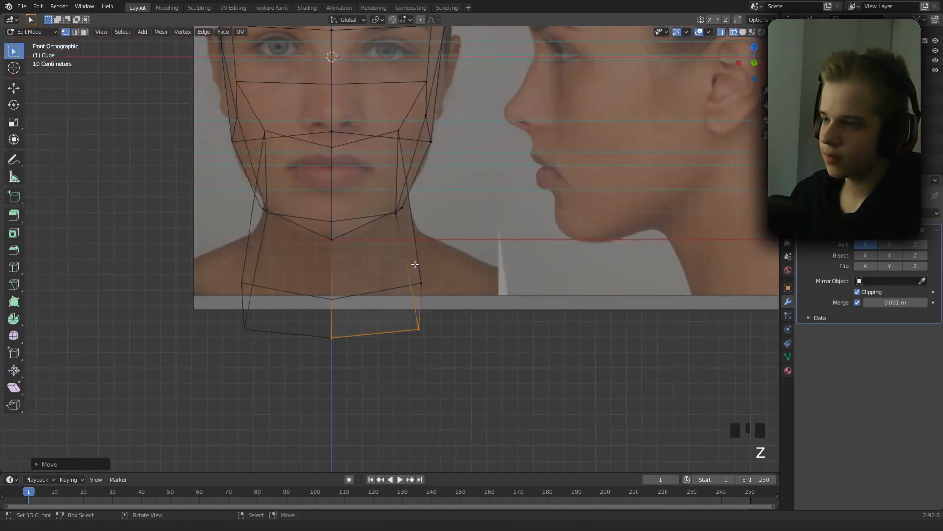
- Zoom out to check the neck block extruded down from the jaw
scroll("down", 3)
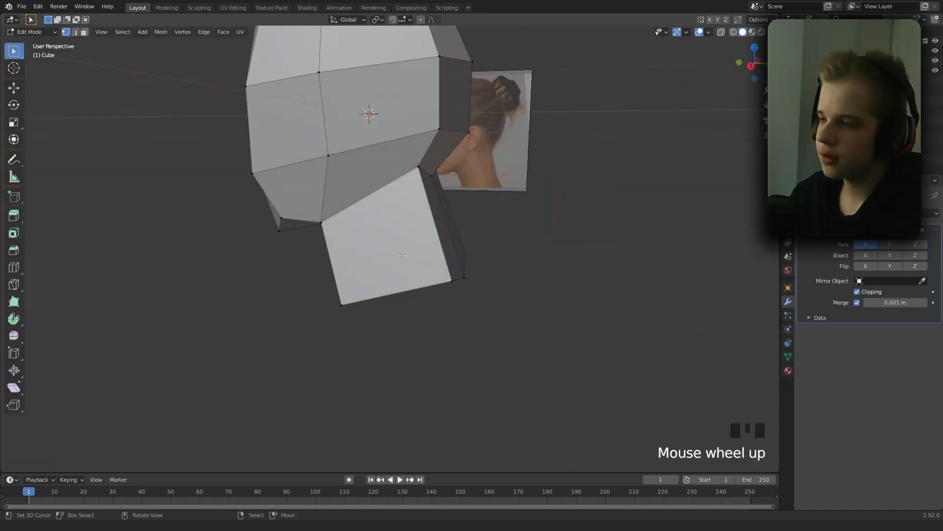
scroll("down", 3)
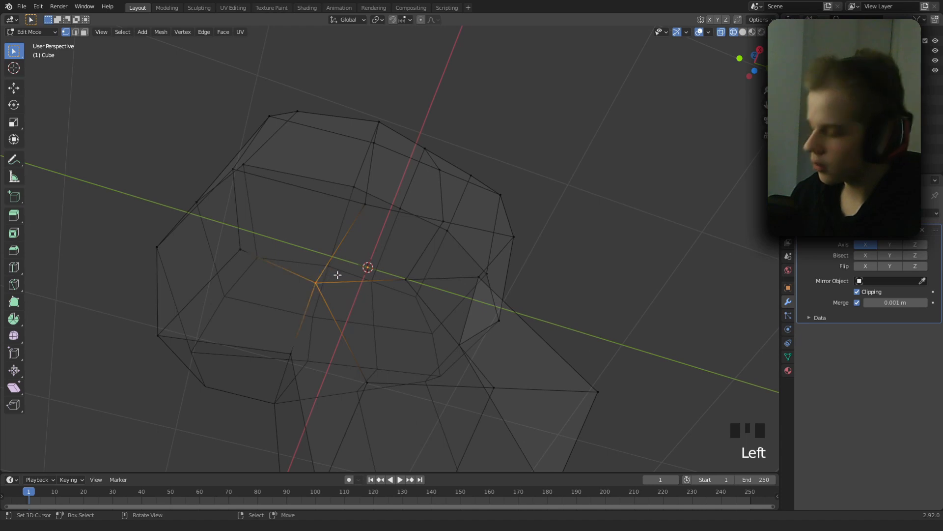
- Rip the jaw-neck vertex open, undoing failed attempts, to expose the loose neck vertex
key("v")
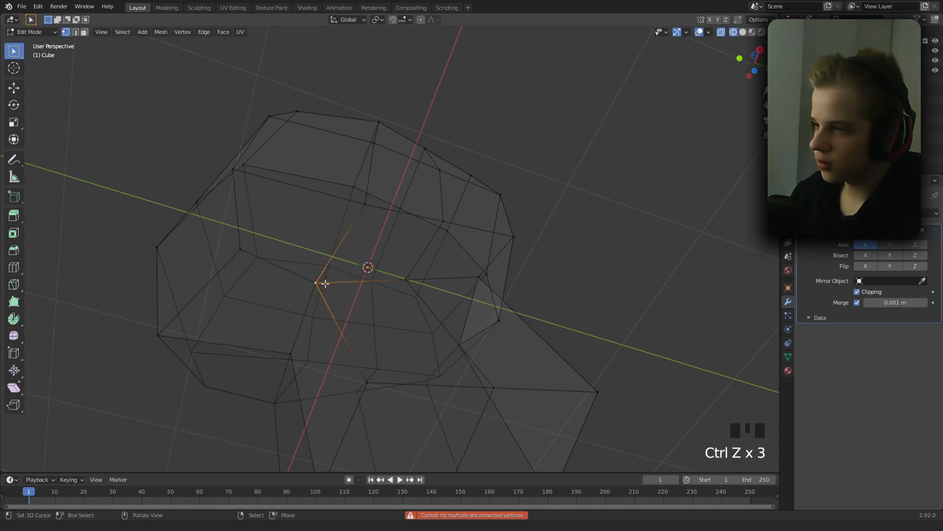
key("ctrl+z")
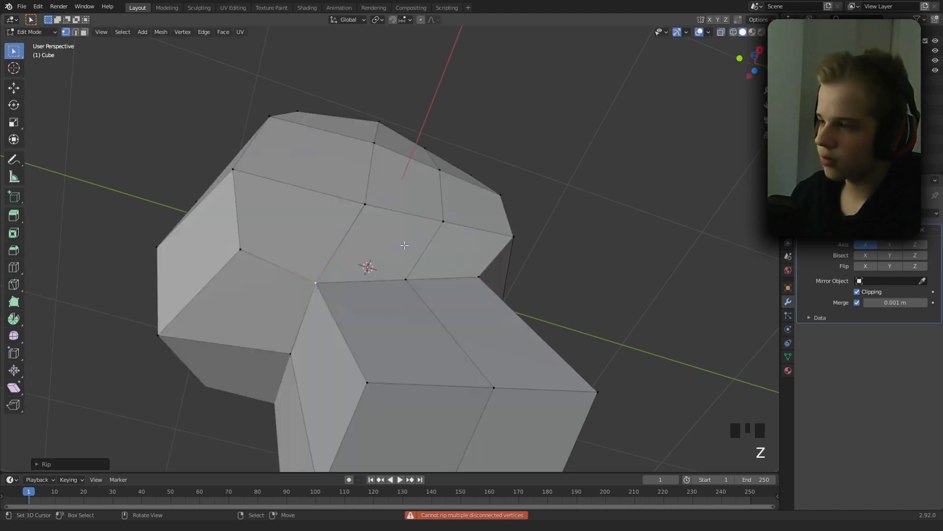
key("g")
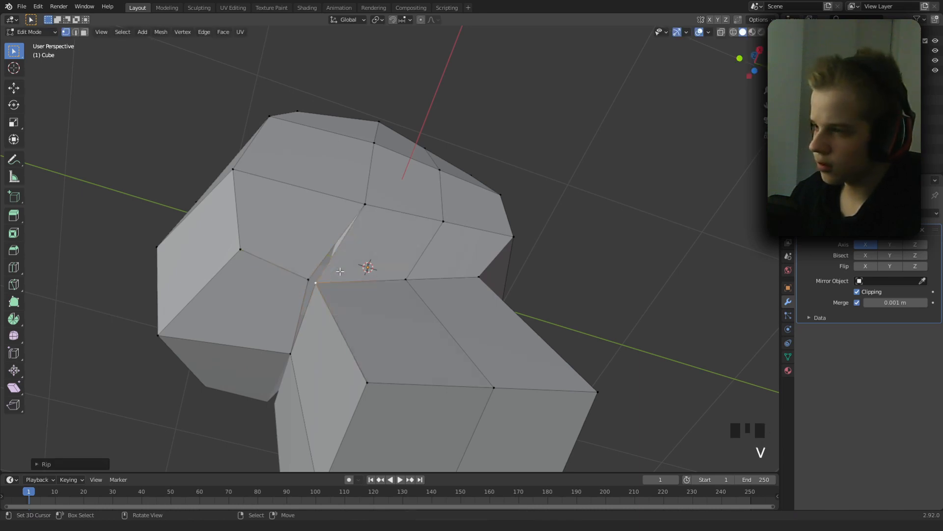
key("ctrl+z")
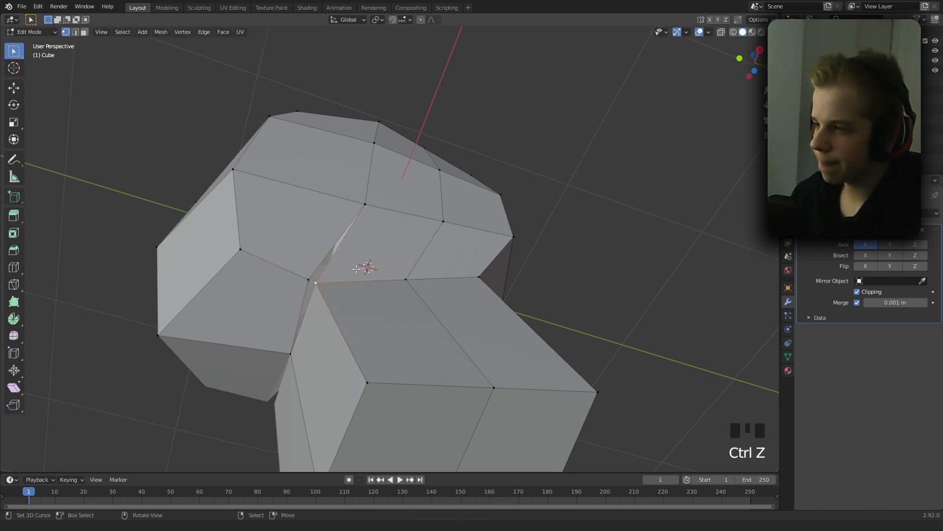
key("v")
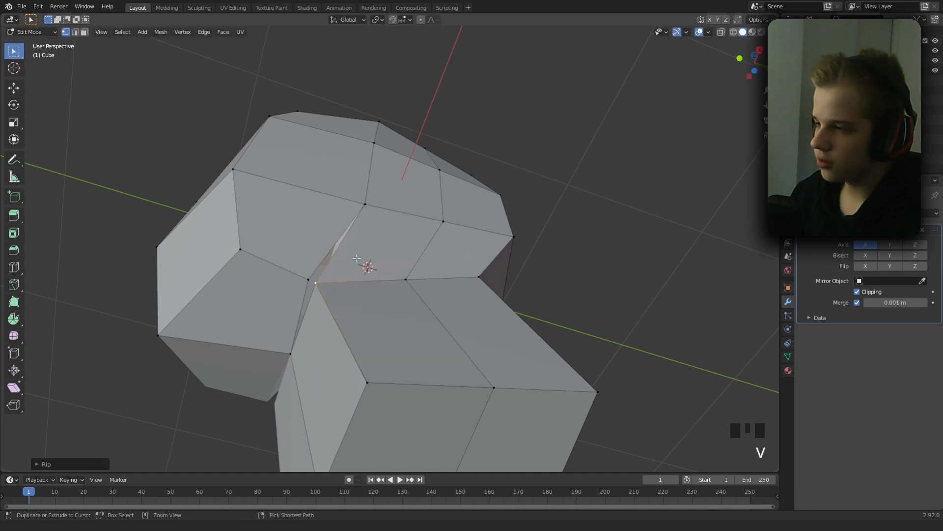
left_click_drag(354, 259, 367, 271)
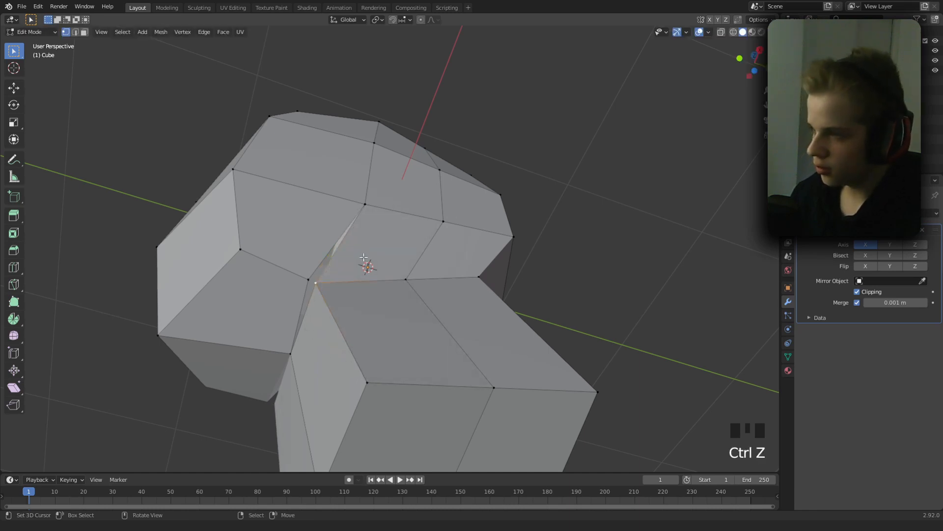
mouse_move(386, 265)
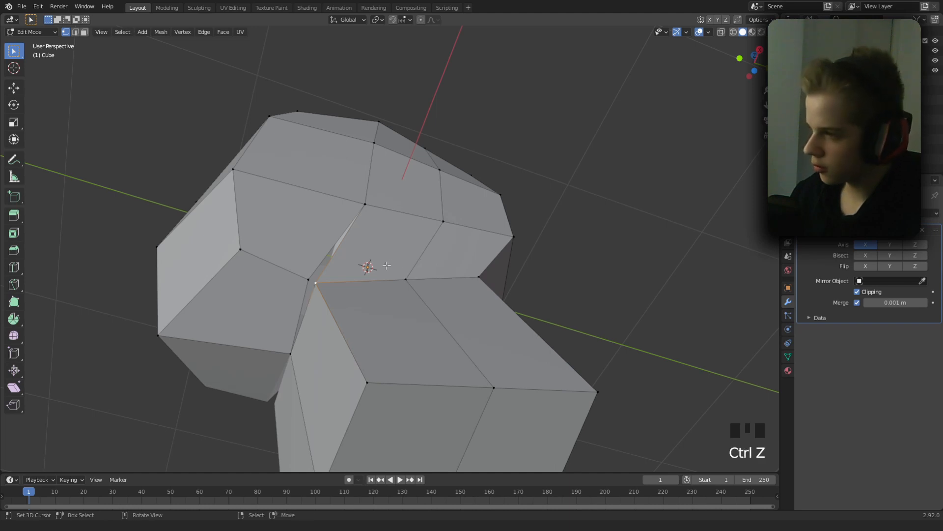
- Merge the loose neck vertex into the head, then Merge by Distance on the whole mesh
key("v")
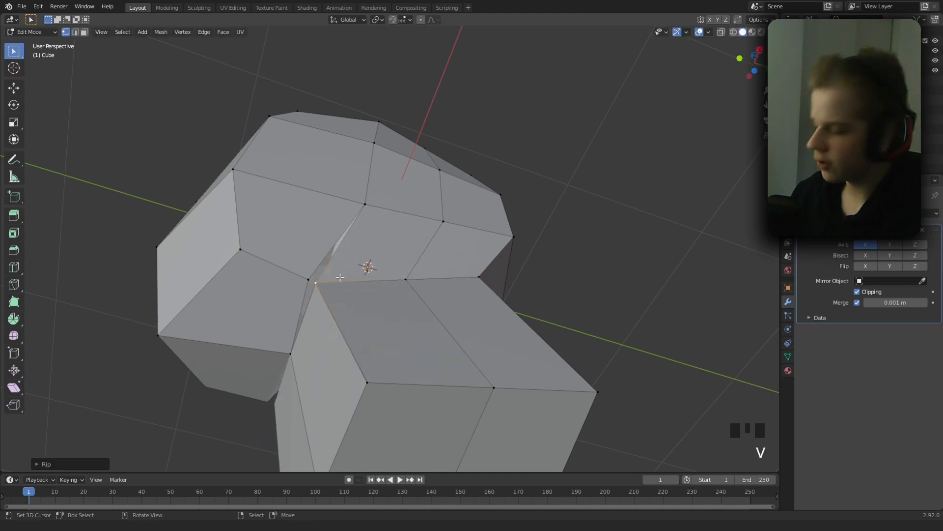
key("g")
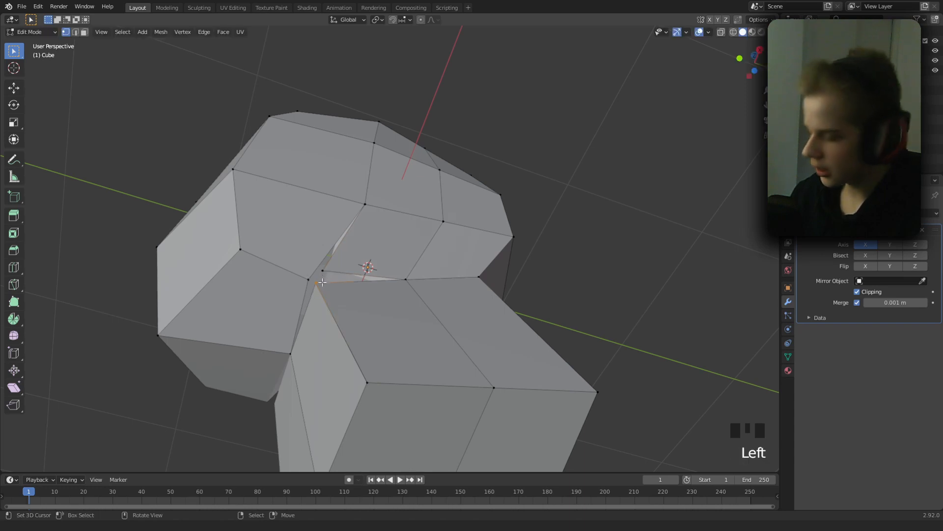
key("m")
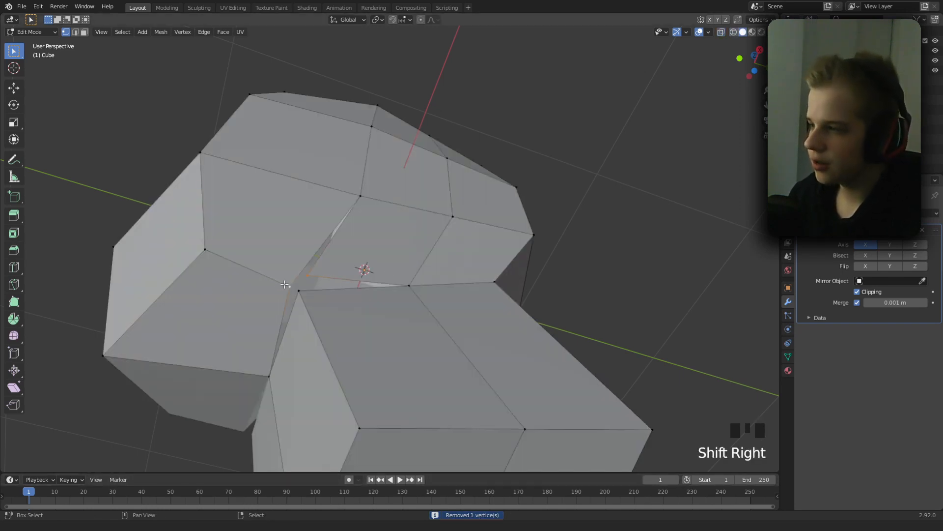
key("m")
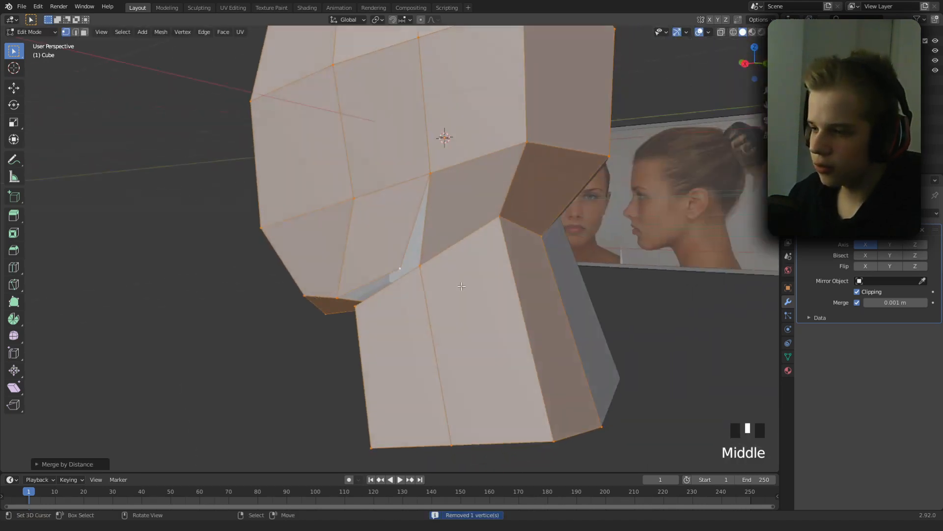
scroll("down", 3)
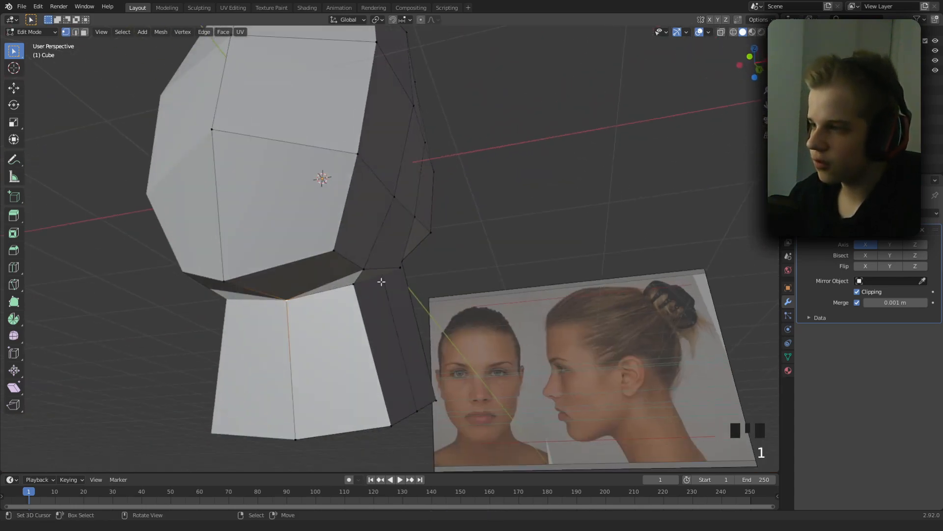
- Slide new edge loops through head and neck in vertex mode to round the skull
key("x")
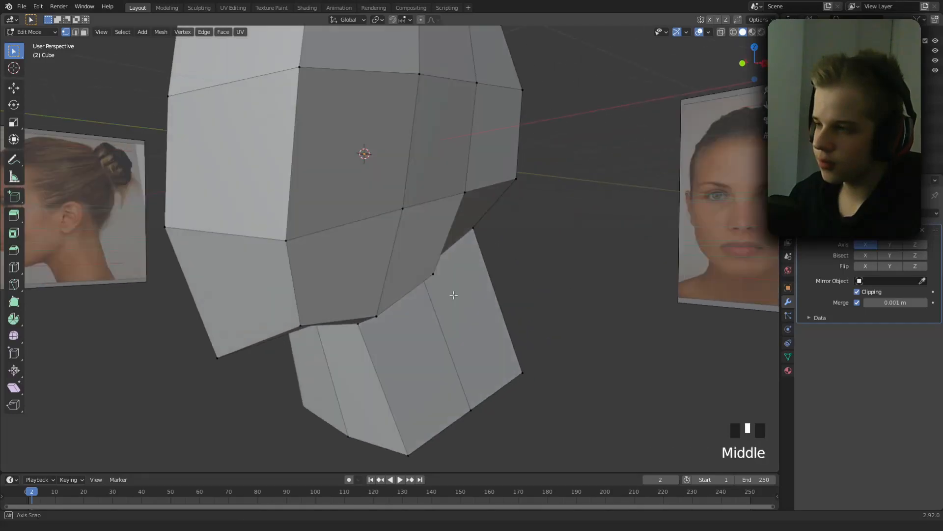
scroll("down", 3)
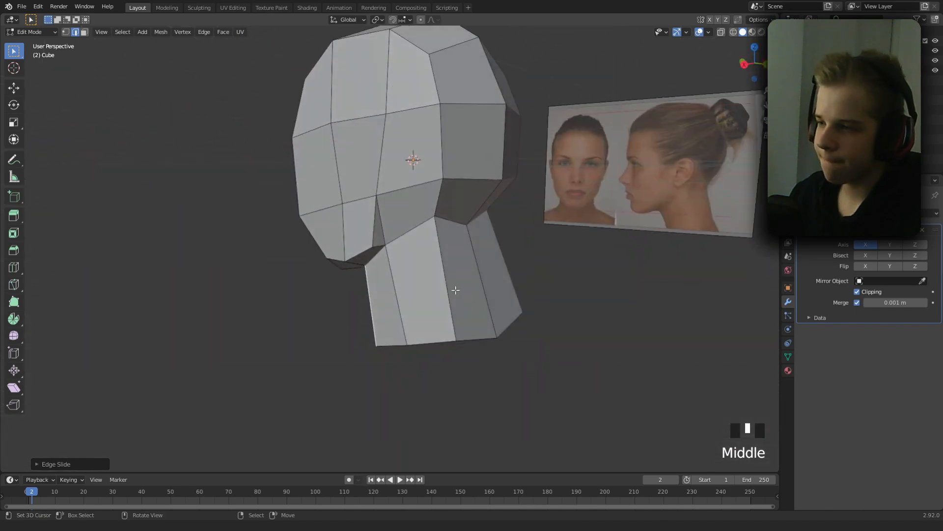
scroll("up", 3)
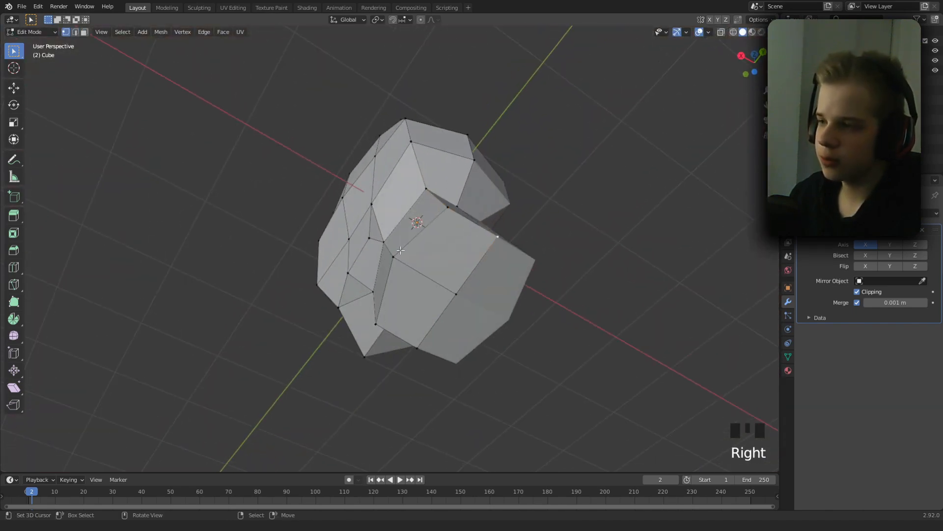
scroll("up", 3)
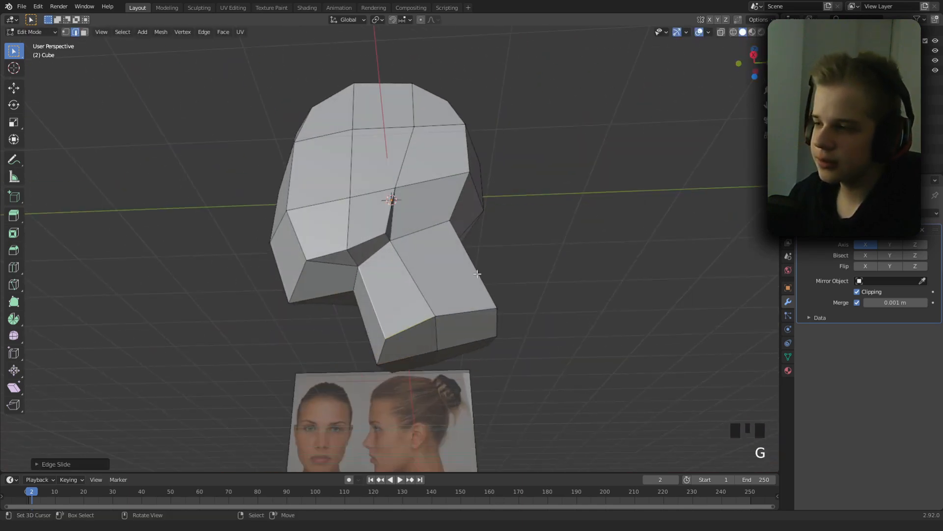
- Align the front face edges to the eye line, then view the head from the right side
left_click_drag(391, 240, 373, 216)
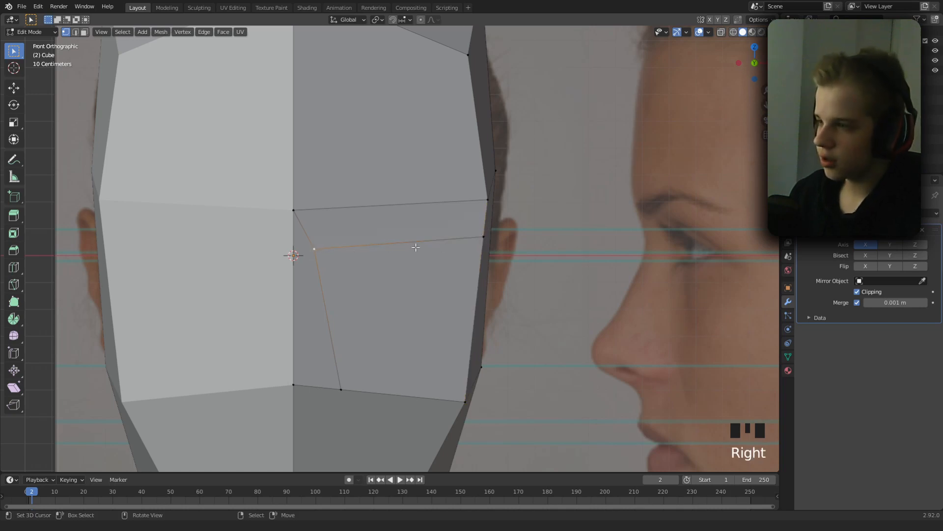
key("NUMPAD_3")
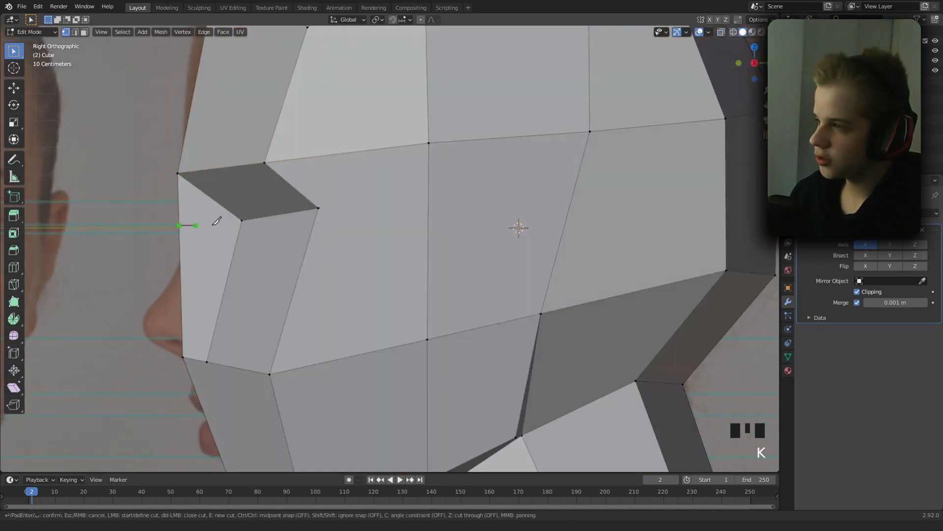
- In X-ray shading pull the nose bridge forward along the side profile, then return to solid
key("z")
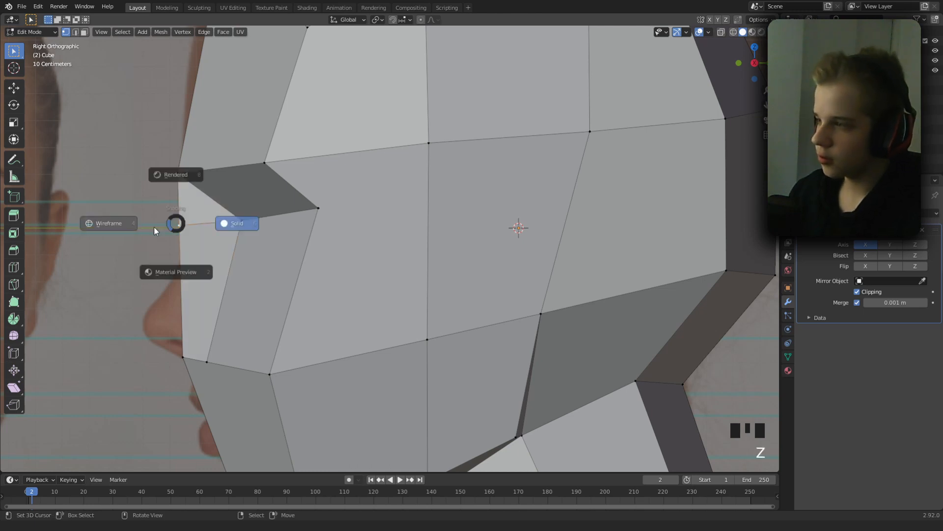
left_click(108, 223)
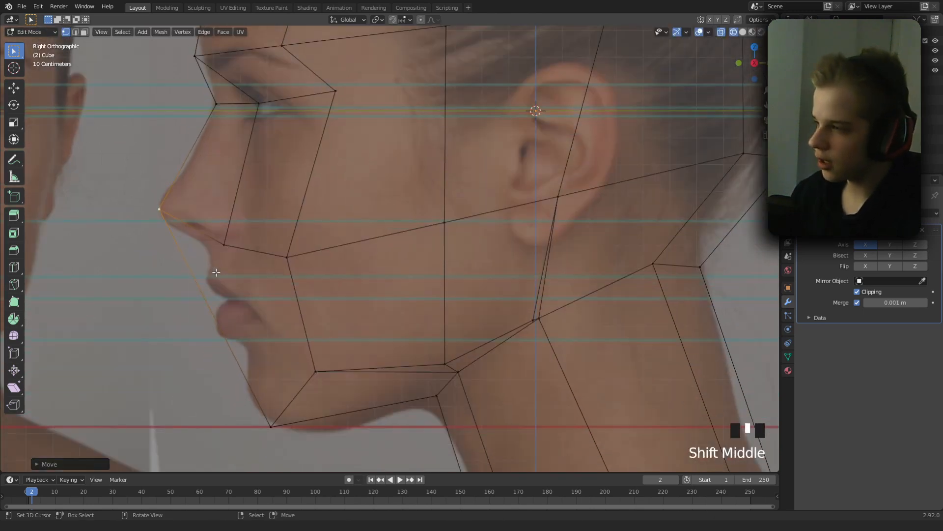
key("k")
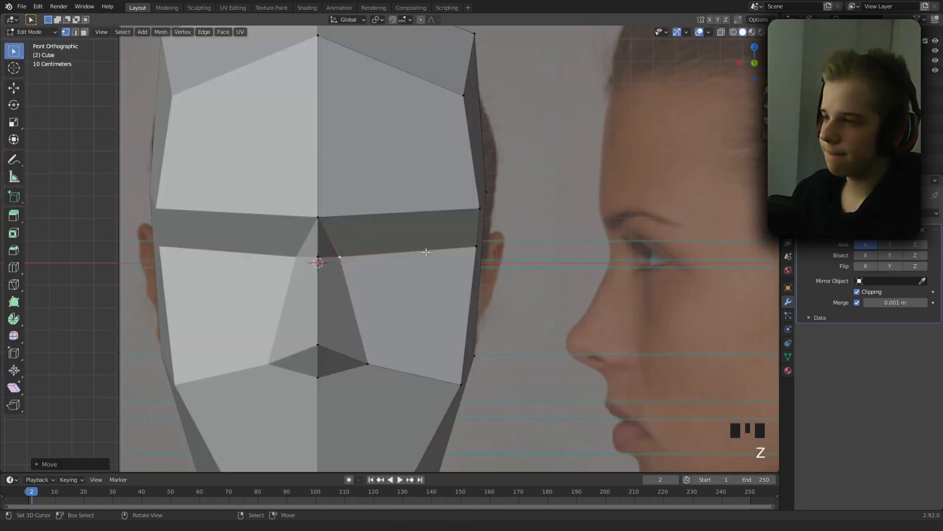
key("k")
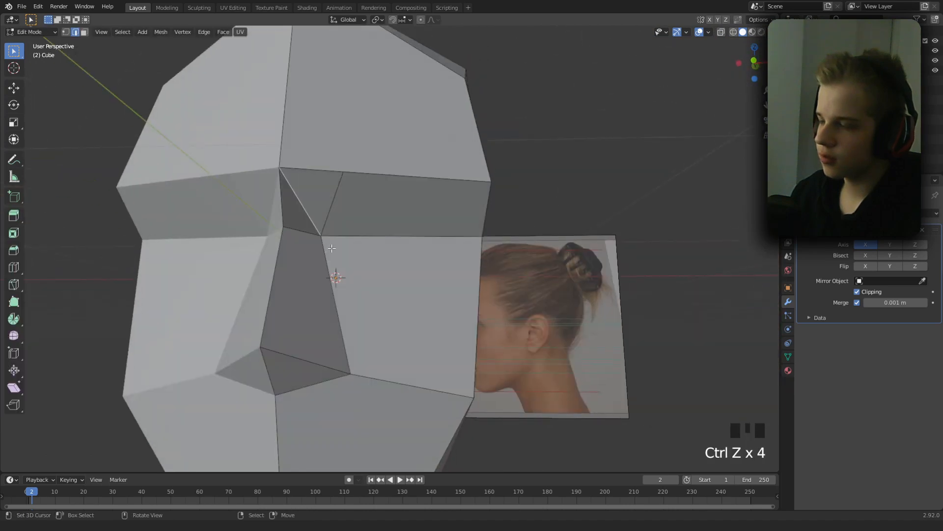
- Adjust the top nose vertices and leave Edit Mode to show the whole head
key("Tab")
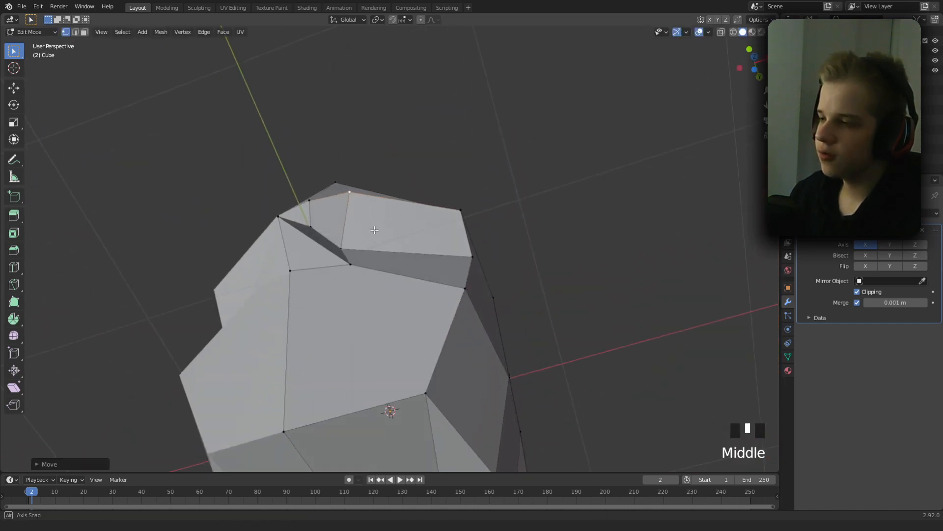
key("g")
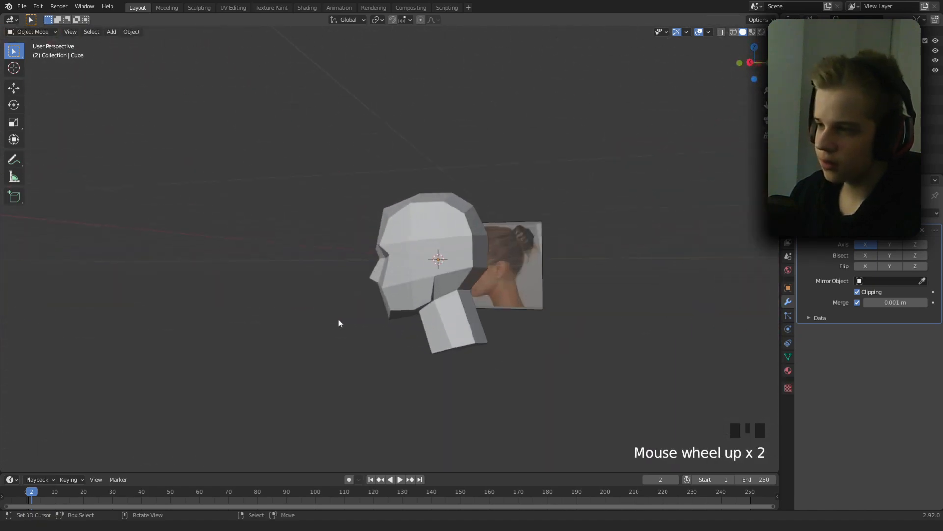
- Check the head outline from side and top views, then pull a side face out to start the ear
key("NUMPAD_3")
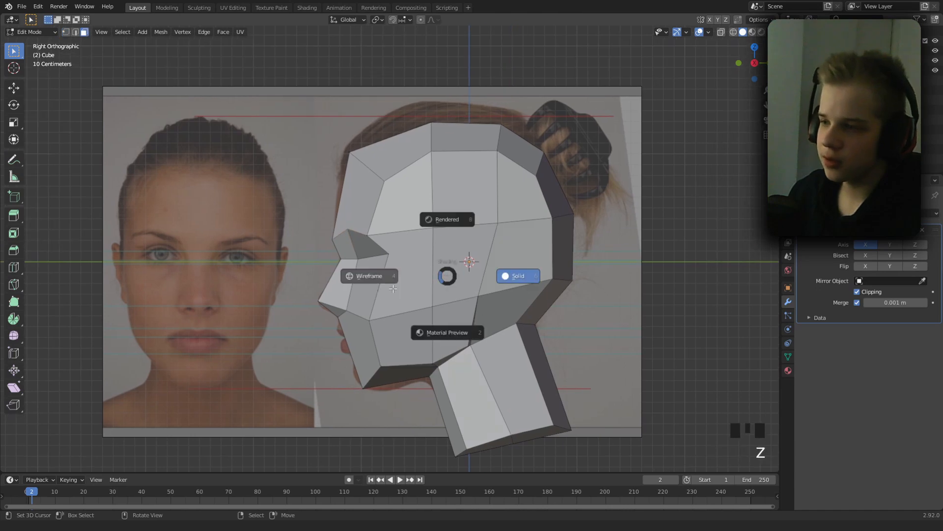
key("g")
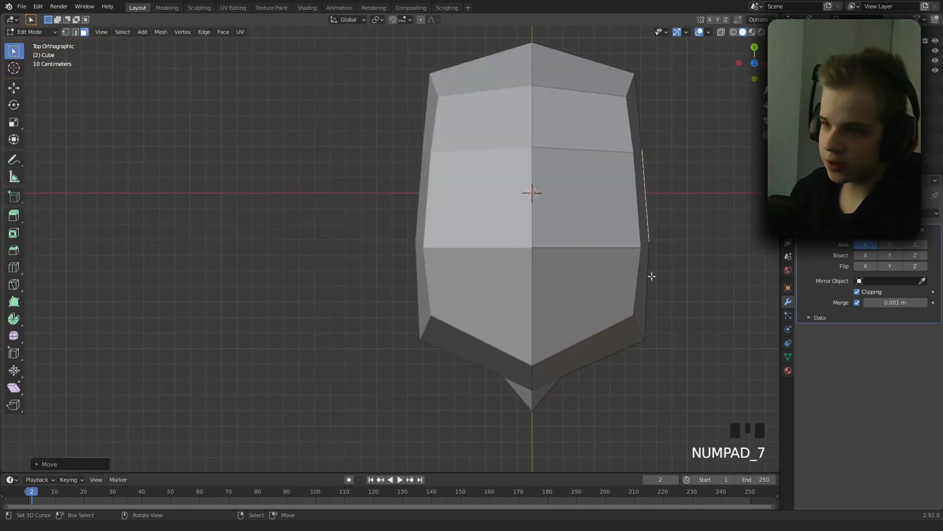
key("ctrl+z")
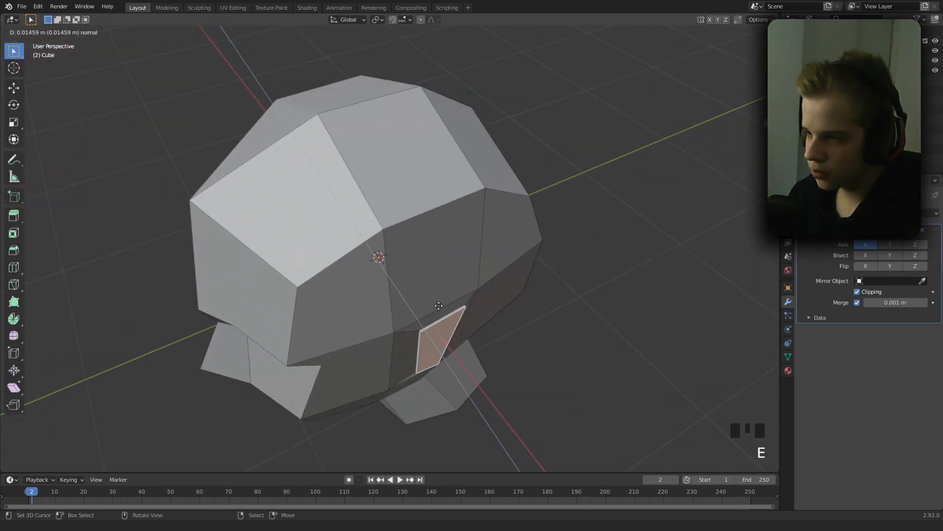
- Reposition the extruded ear face, merge its overlapping vertices and push the flap out from the head
key("g")
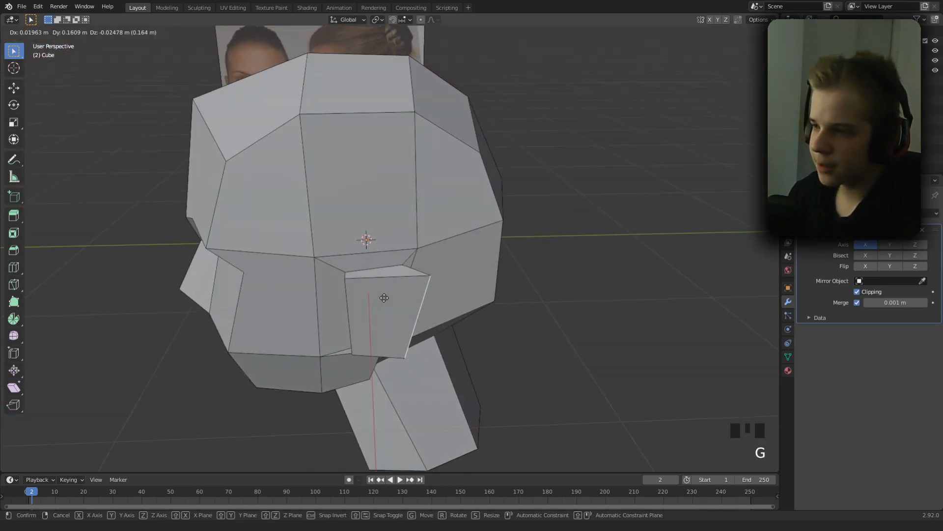
key("NUMPAD_3")
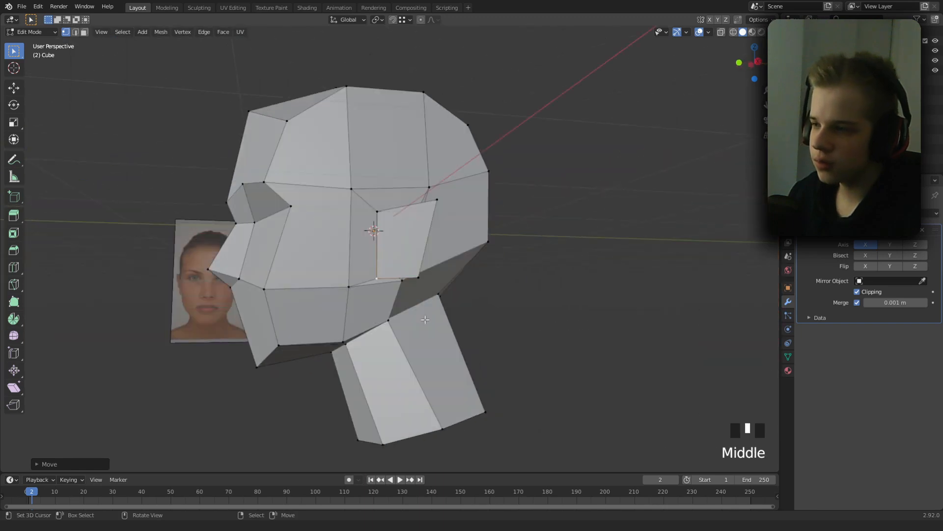
key("alt+a")
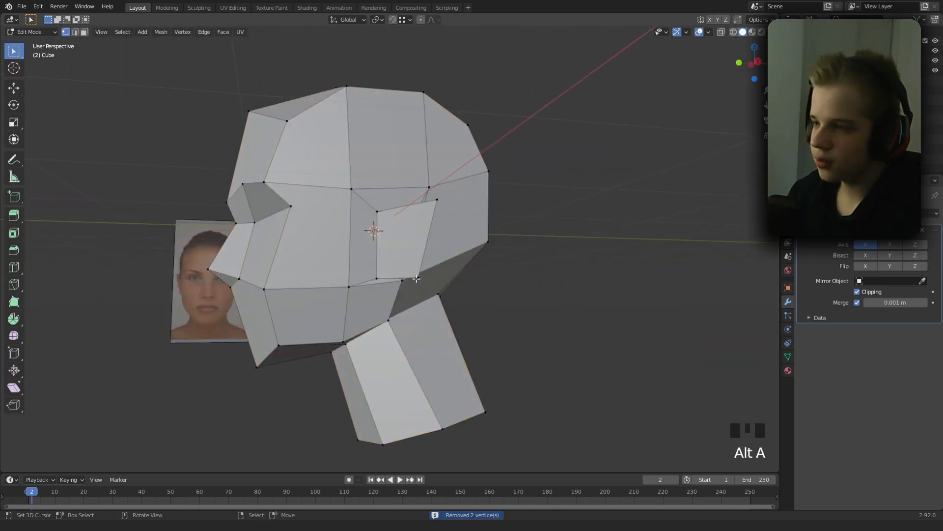
key("g")
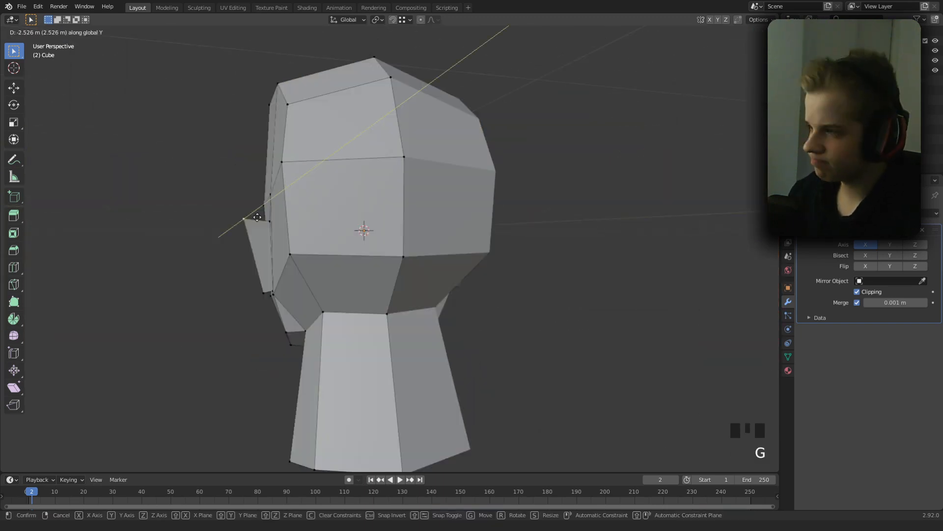